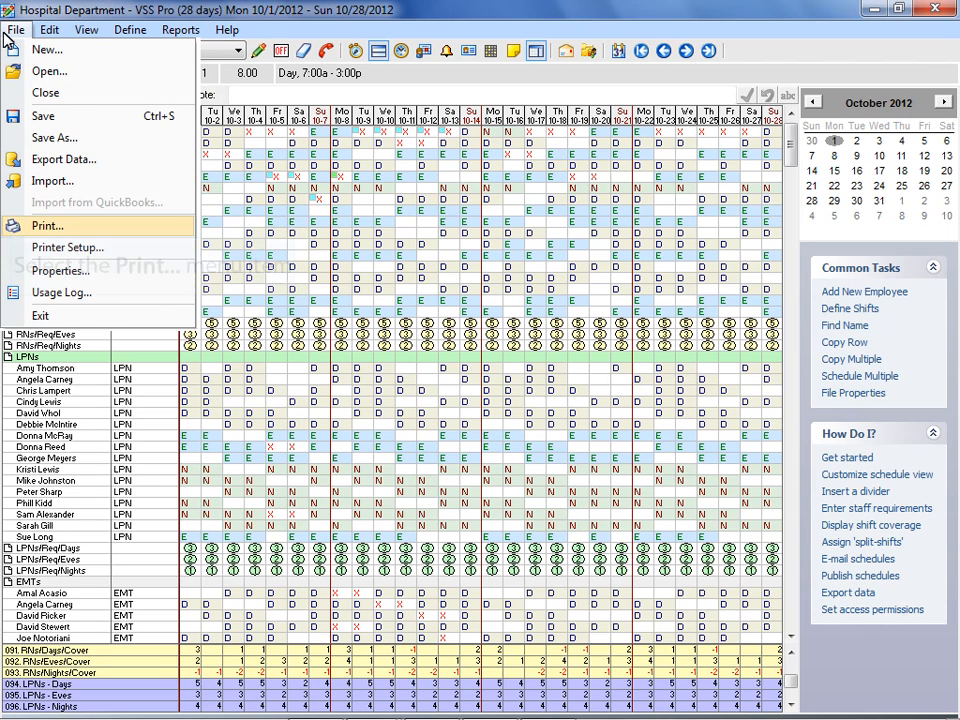
{"action": "mouse_move", "coordinate": [48, 226]}
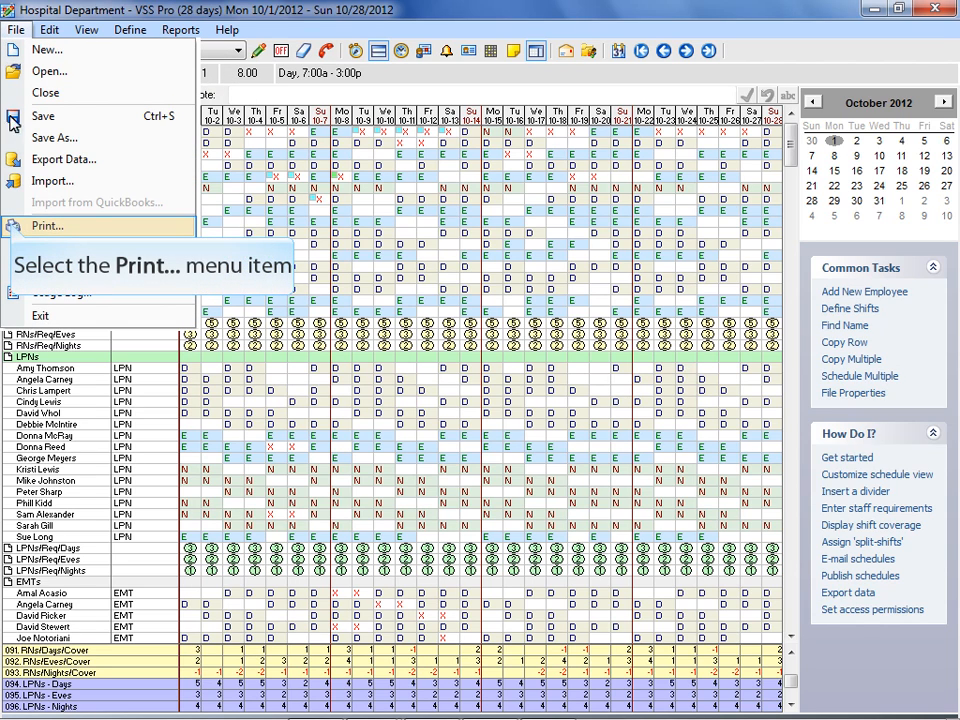
Step: Dismiss the File menu without printing so the schedule grid is visible again
{"action": "left_click", "coordinate": [46, 226]}
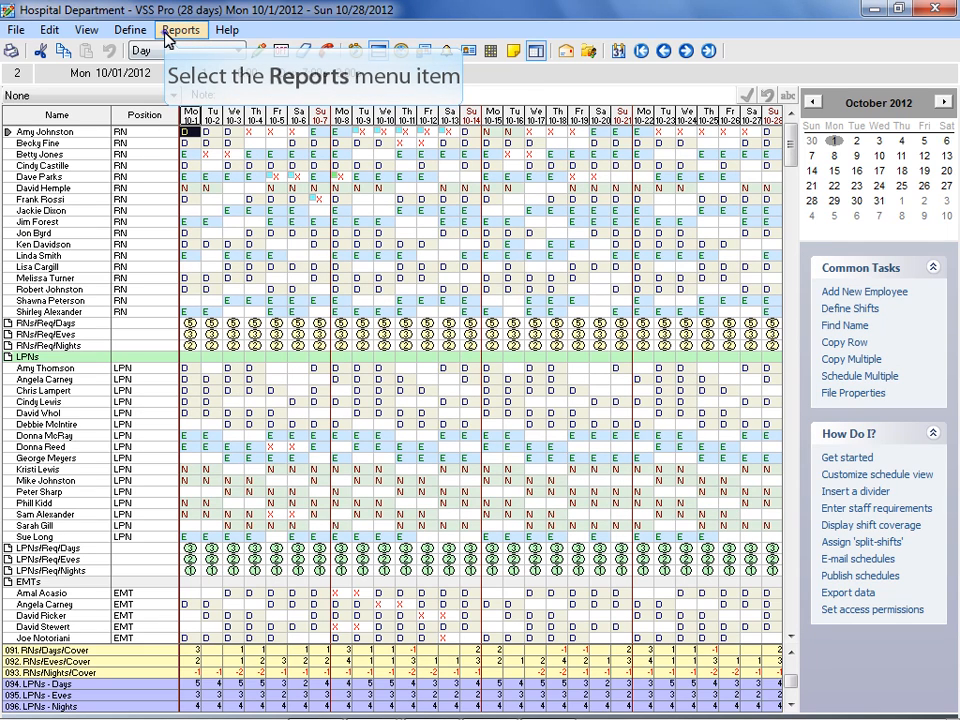
Step: Preview the 28-day October schedule report with every employee selected
{"action": "left_click", "coordinate": [180, 30]}
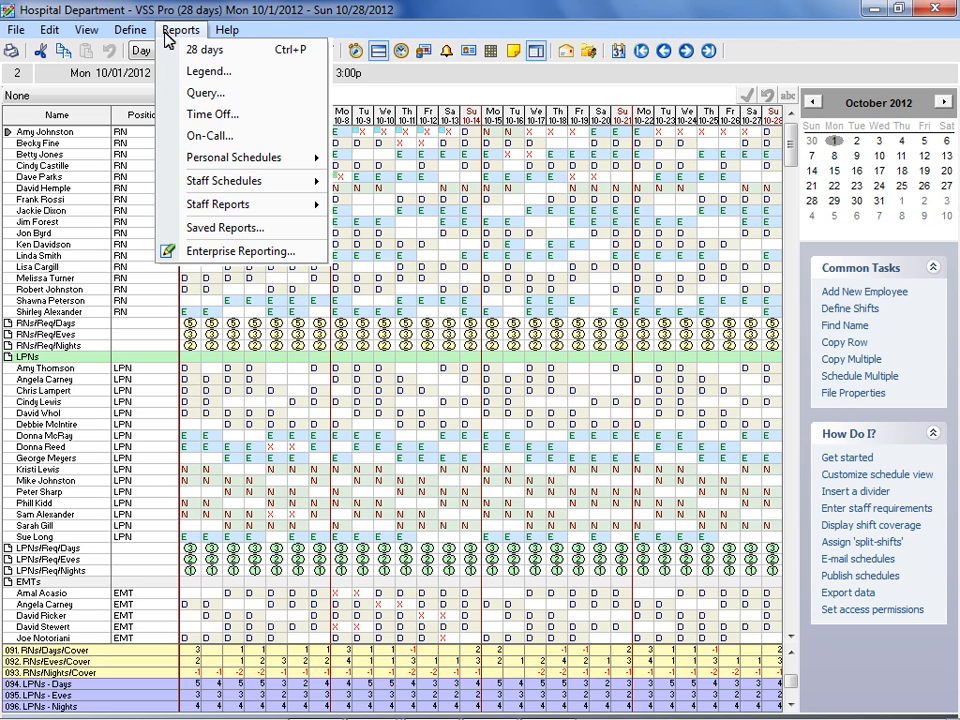
{"action": "mouse_move", "coordinate": [204, 50]}
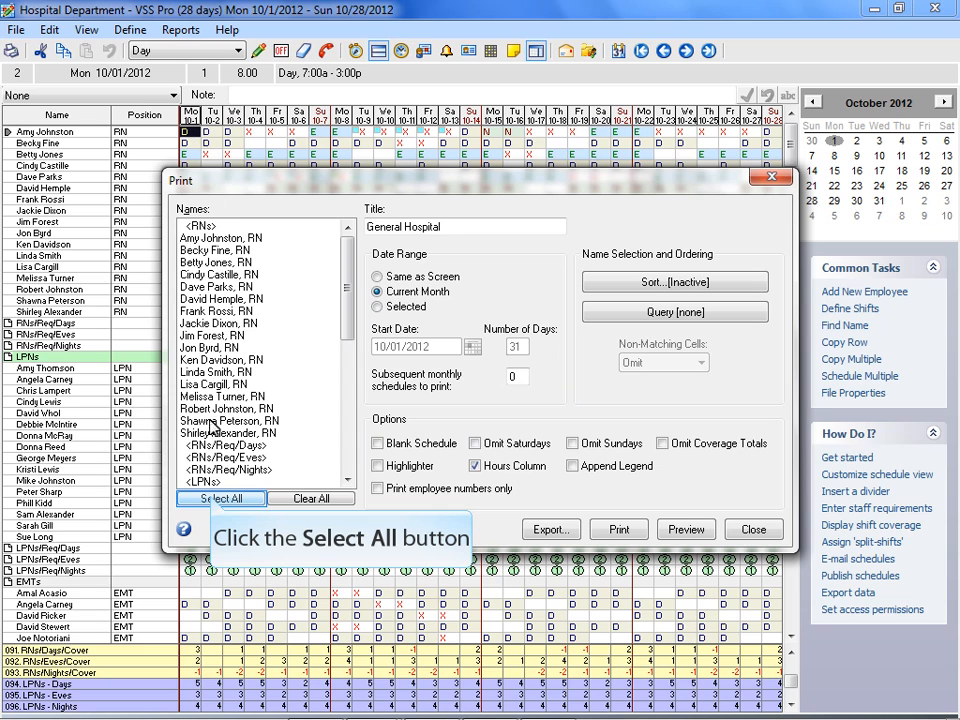
{"action": "left_click", "coordinate": [220, 498]}
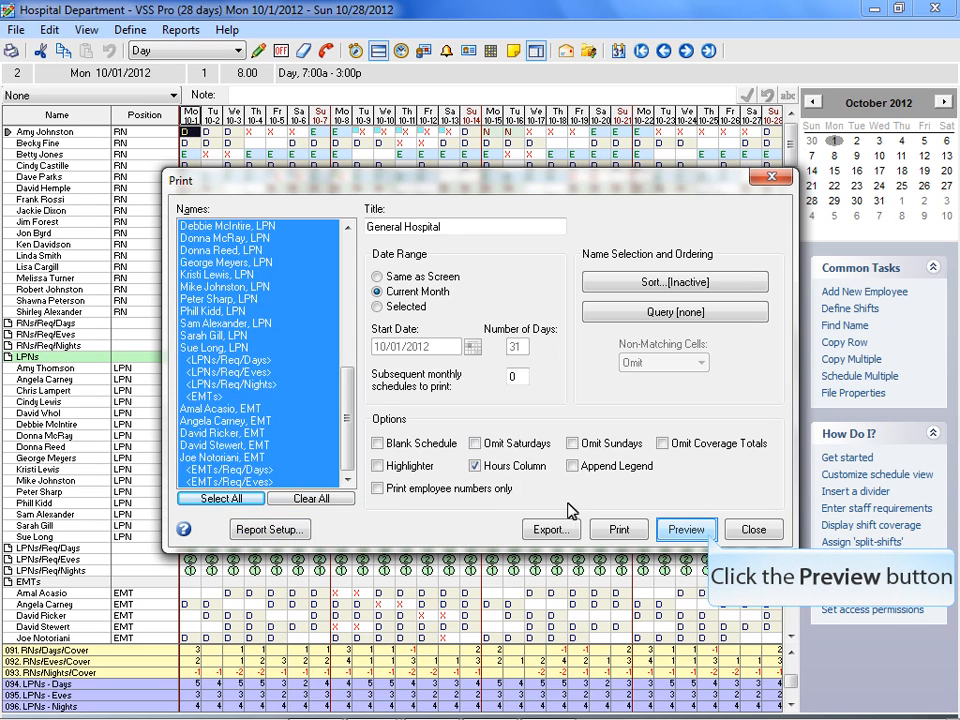
{"action": "left_click", "coordinate": [686, 528]}
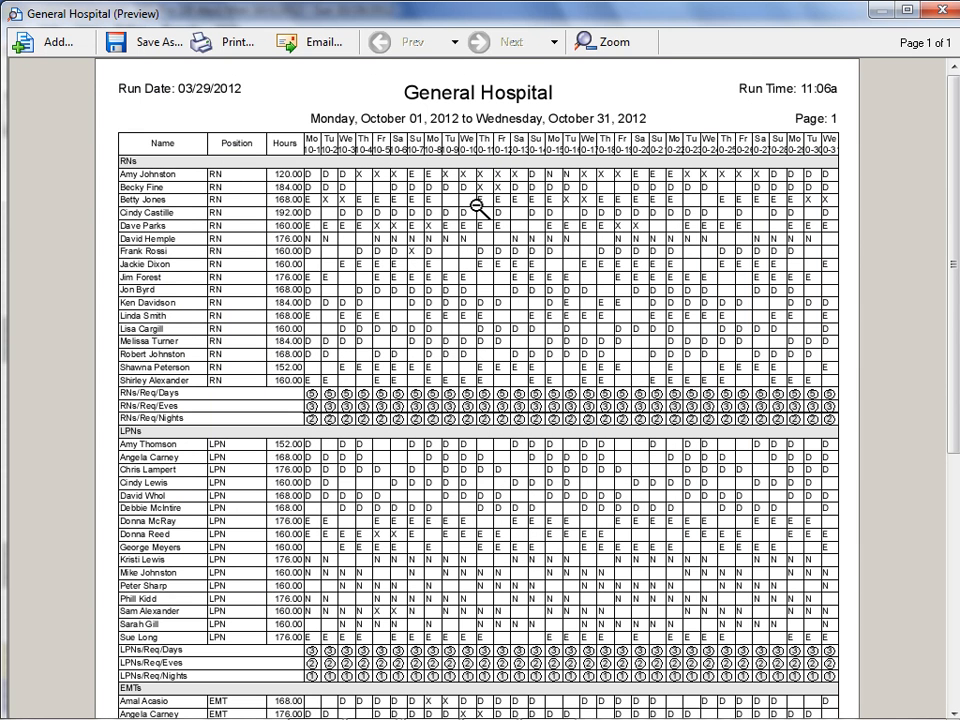
Step: Close the General Hospital preview window to return to the schedule grid
{"action": "left_click", "coordinate": [940, 8]}
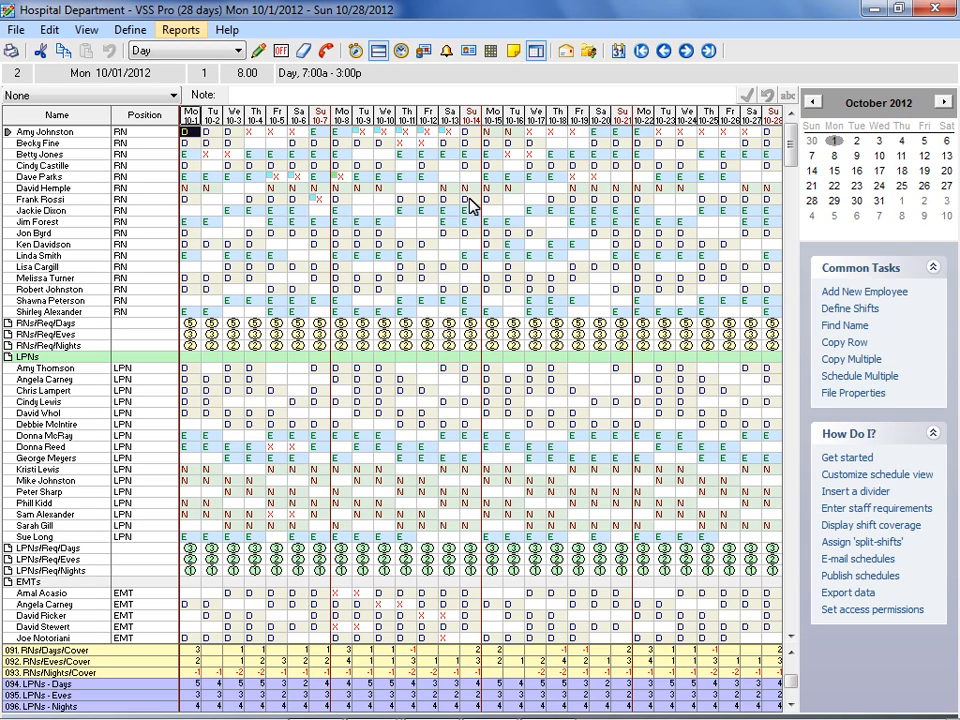
{"action": "mouse_move", "coordinate": [180, 30]}
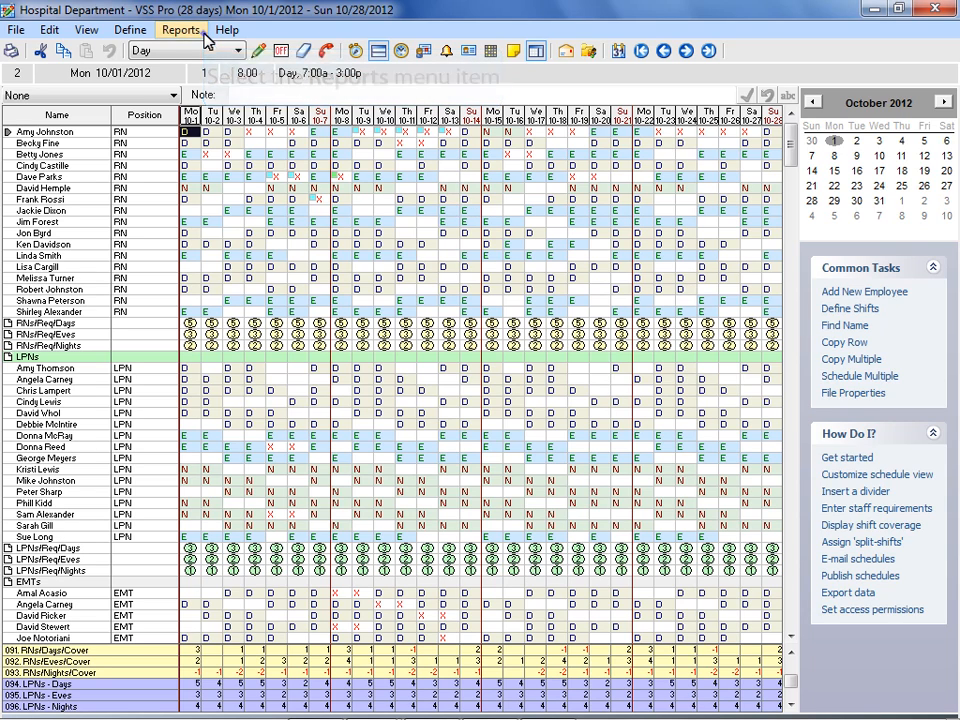
Step: Start a 1 to 42 Day Staff Schedule report from the Reports menu
{"action": "left_click", "coordinate": [180, 30]}
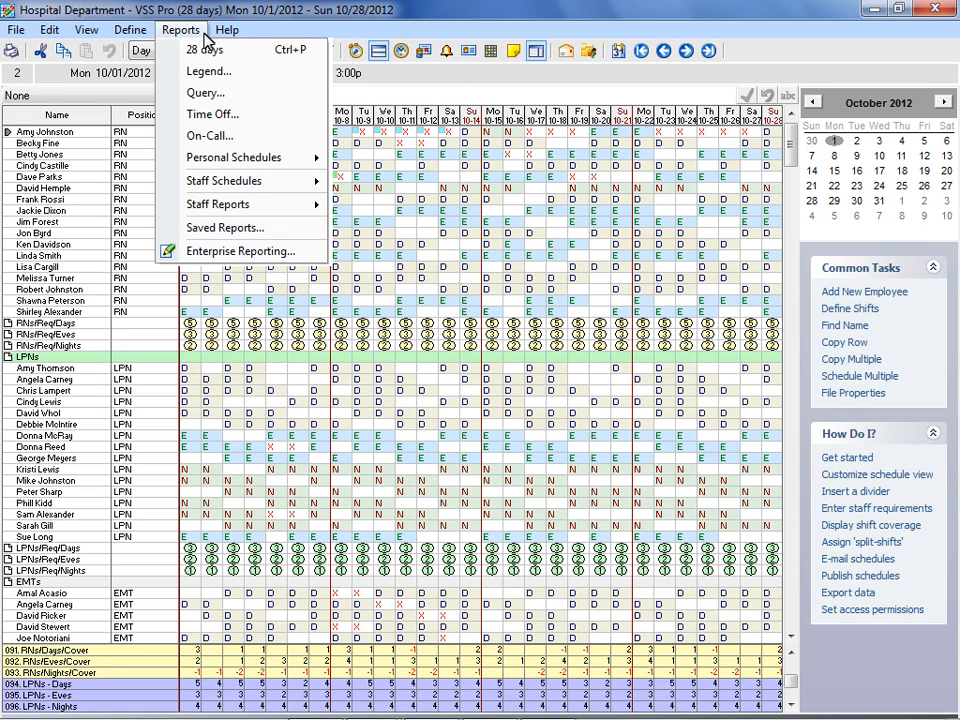
{"action": "mouse_move", "coordinate": [176, 108]}
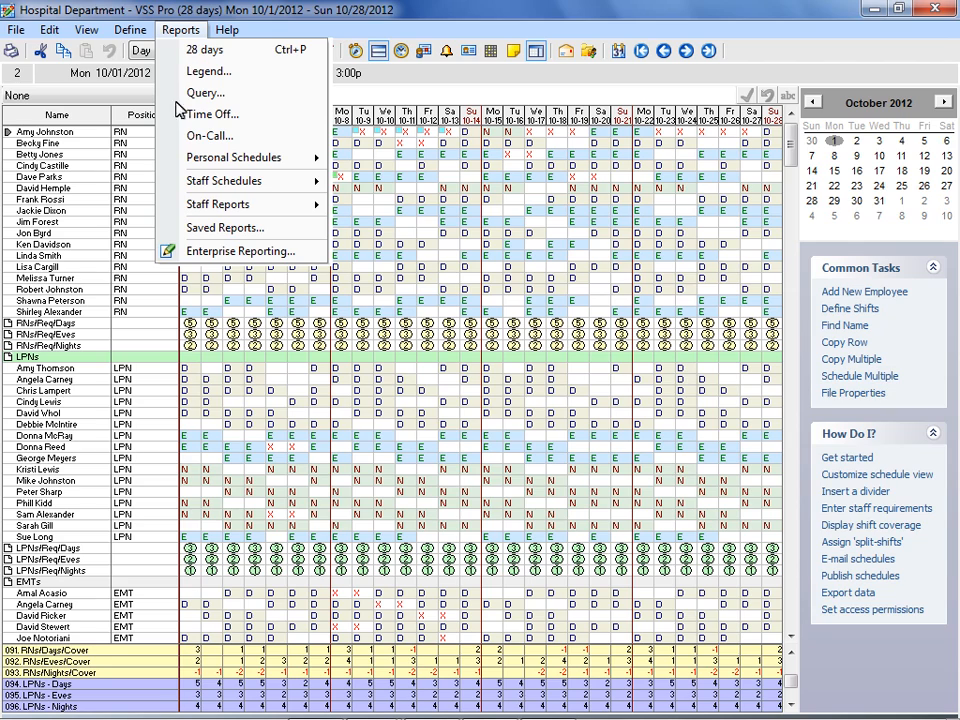
{"action": "left_click", "coordinate": [224, 180]}
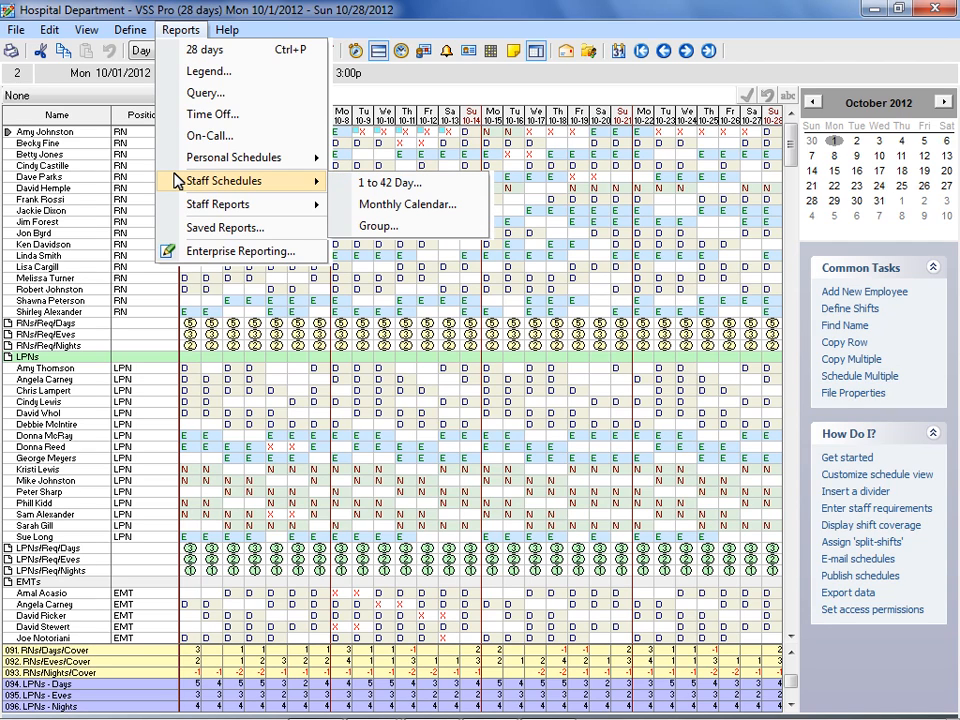
{"action": "mouse_move", "coordinate": [408, 184]}
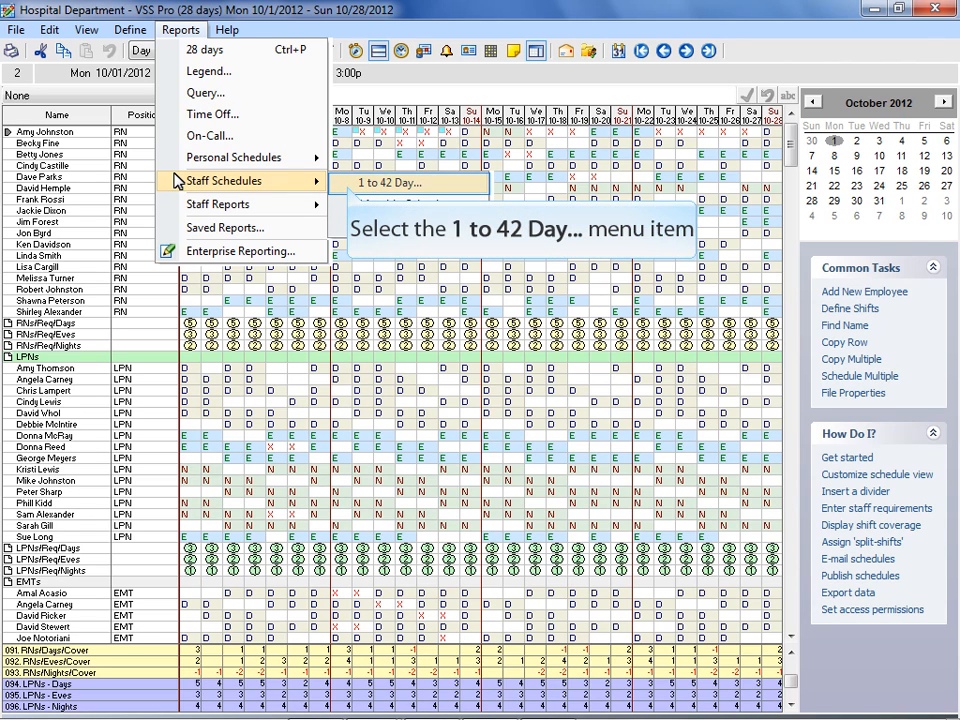
{"action": "left_click", "coordinate": [404, 184]}
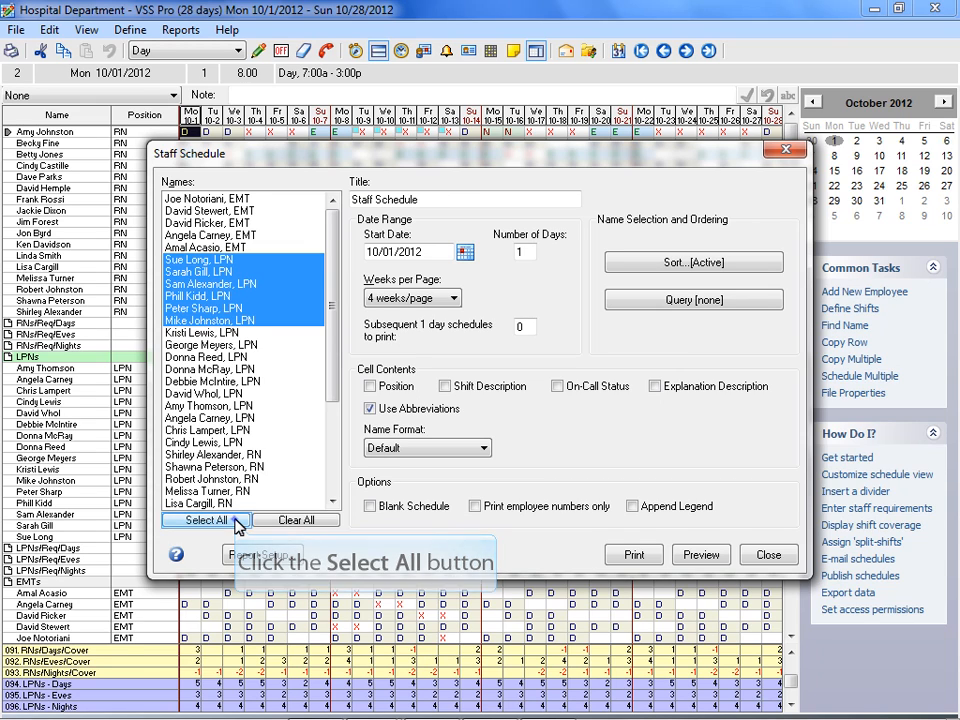
Step: Apply the saved query 013 - All RNs so only registered nurses are selected
{"action": "left_click", "coordinate": [204, 520]}
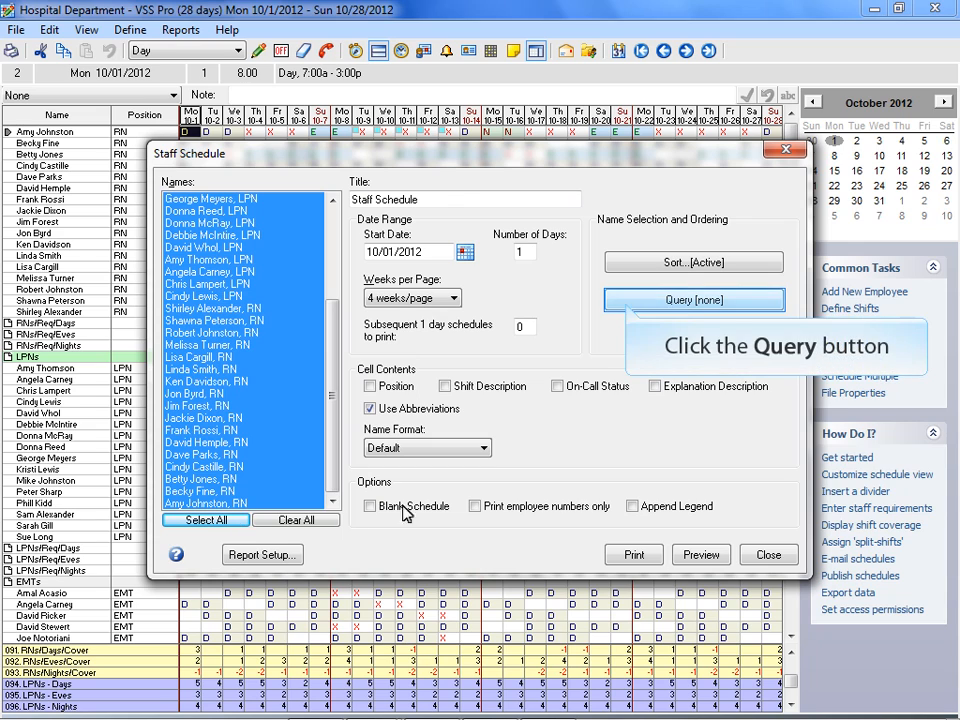
{"action": "left_click", "coordinate": [692, 300]}
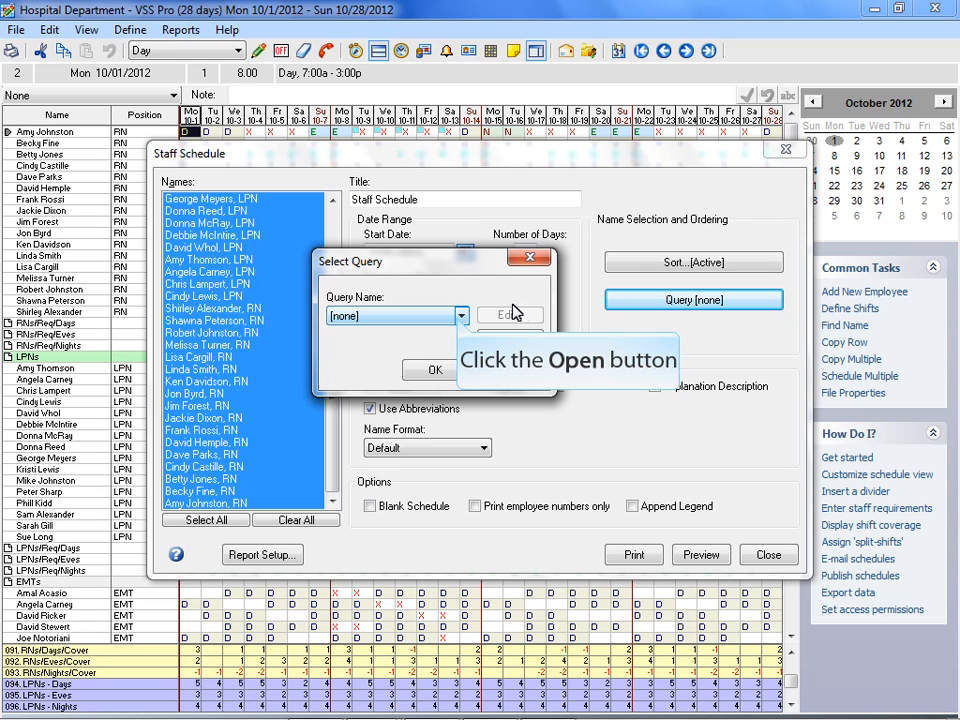
{"action": "left_click", "coordinate": [456, 316]}
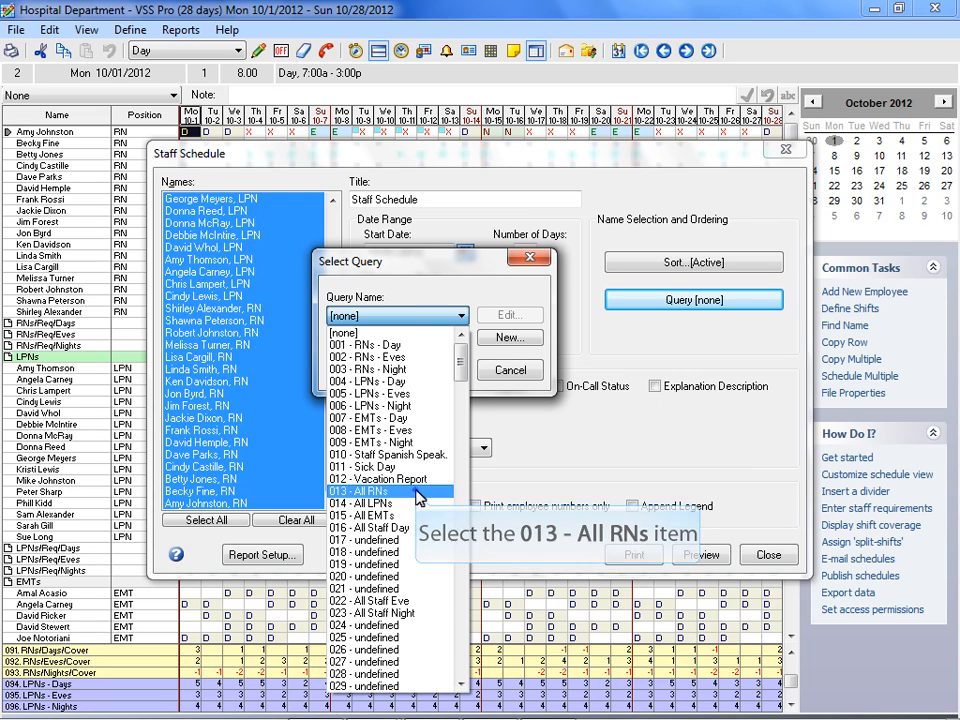
{"action": "left_click", "coordinate": [386, 490]}
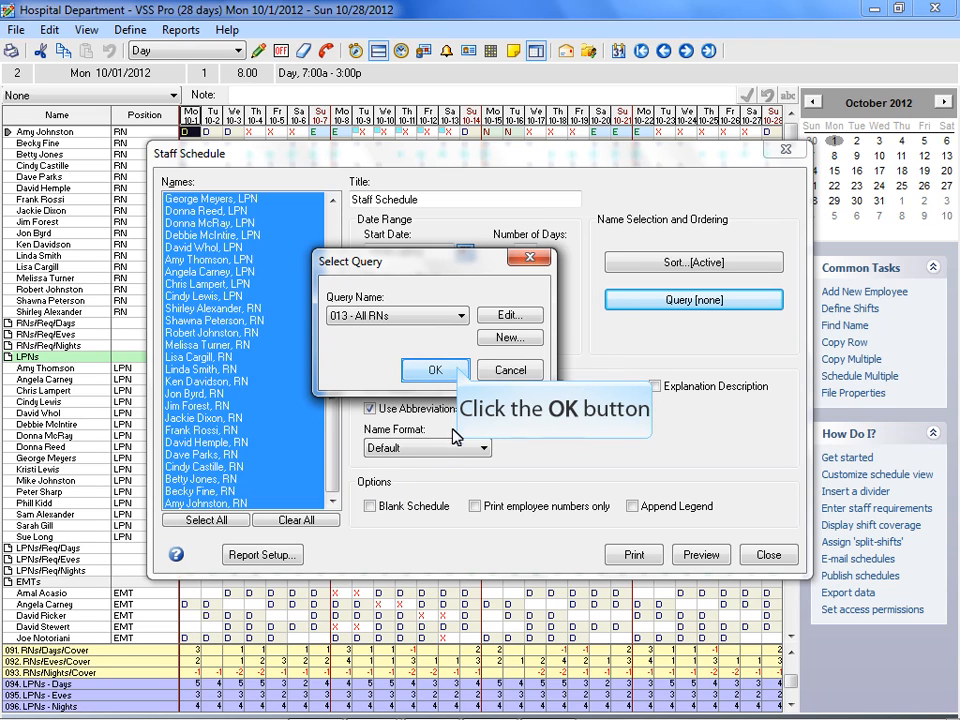
{"action": "left_click", "coordinate": [434, 368]}
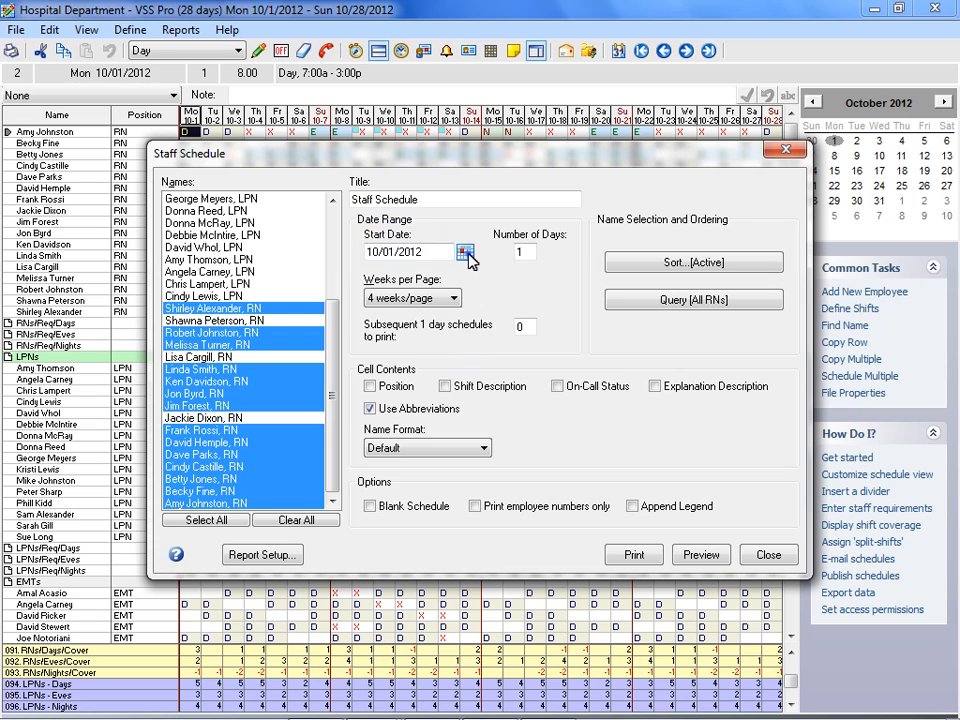
Step: Keep the 10/01/2012 start date and set Number of Days to 30
{"action": "left_click", "coordinate": [464, 252]}
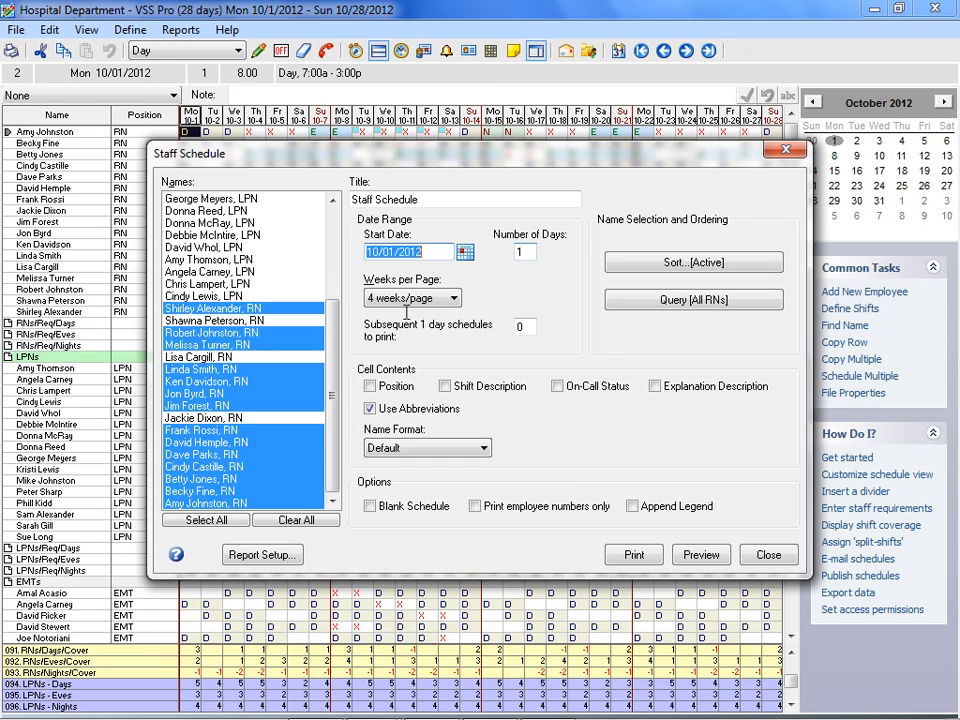
{"action": "mouse_move", "coordinate": [484, 302]}
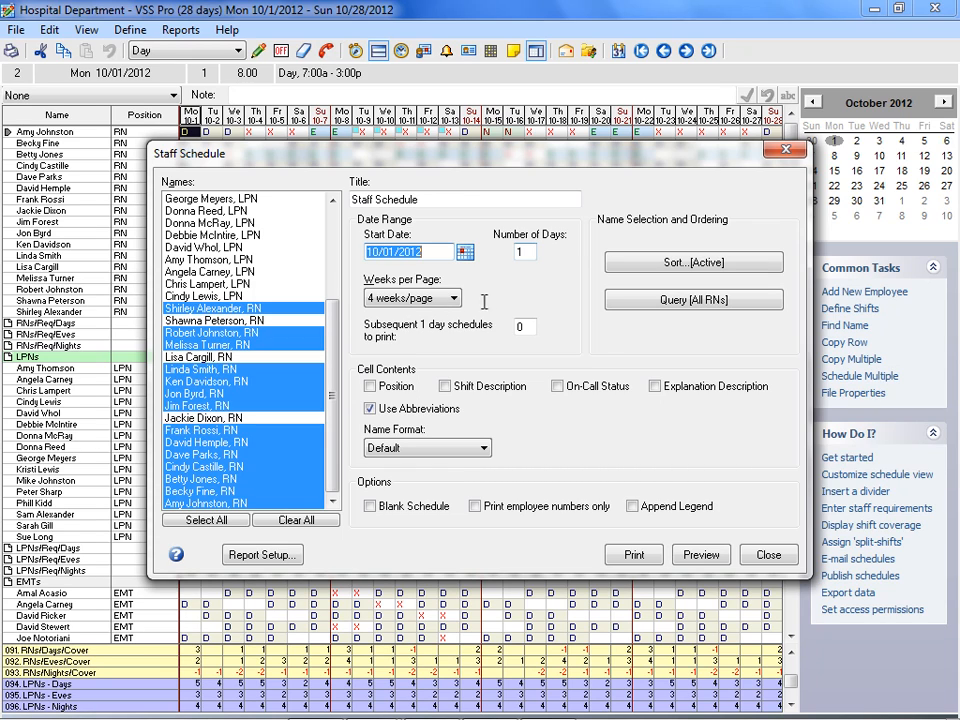
{"action": "type", "text": "3"}
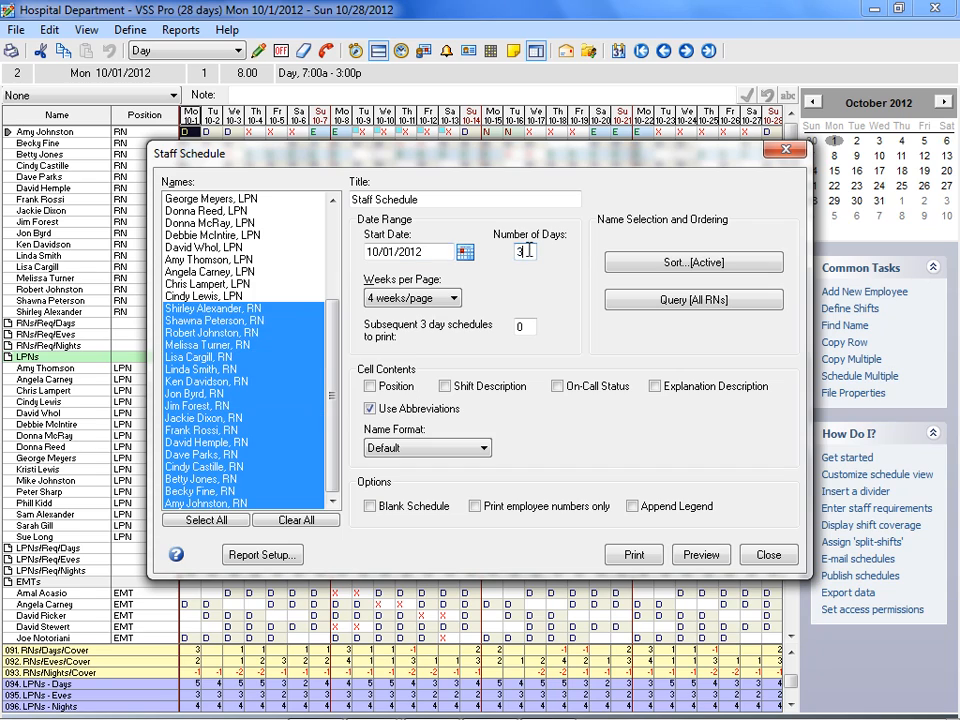
{"action": "type", "text": "0"}
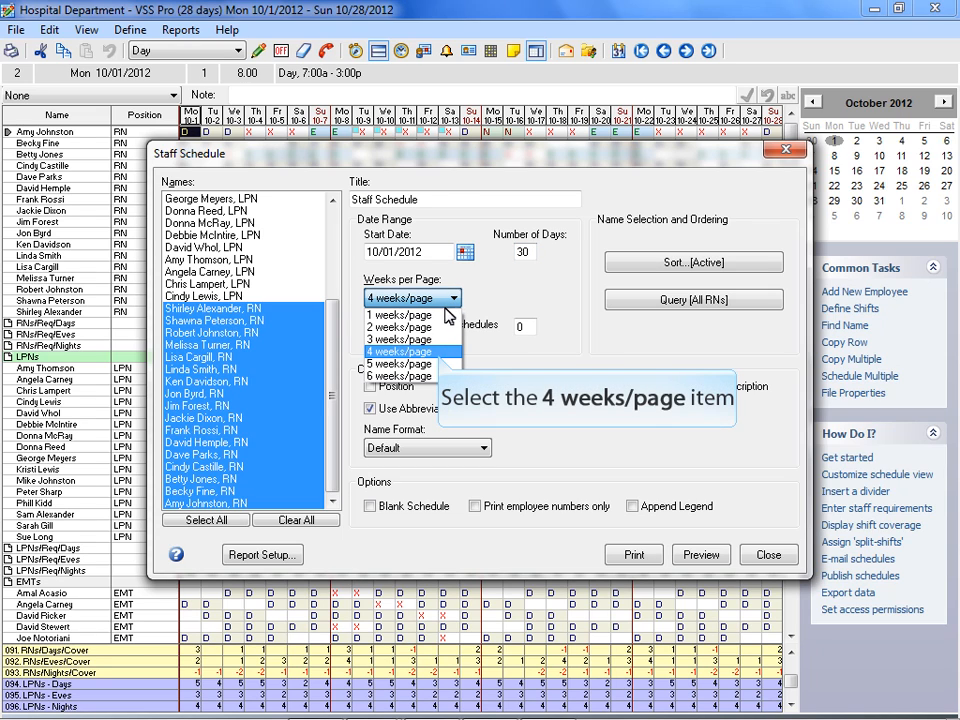
Step: Use 4 weeks per page with Shift Description and legend, then preview the RN schedule
{"action": "left_click", "coordinate": [398, 352]}
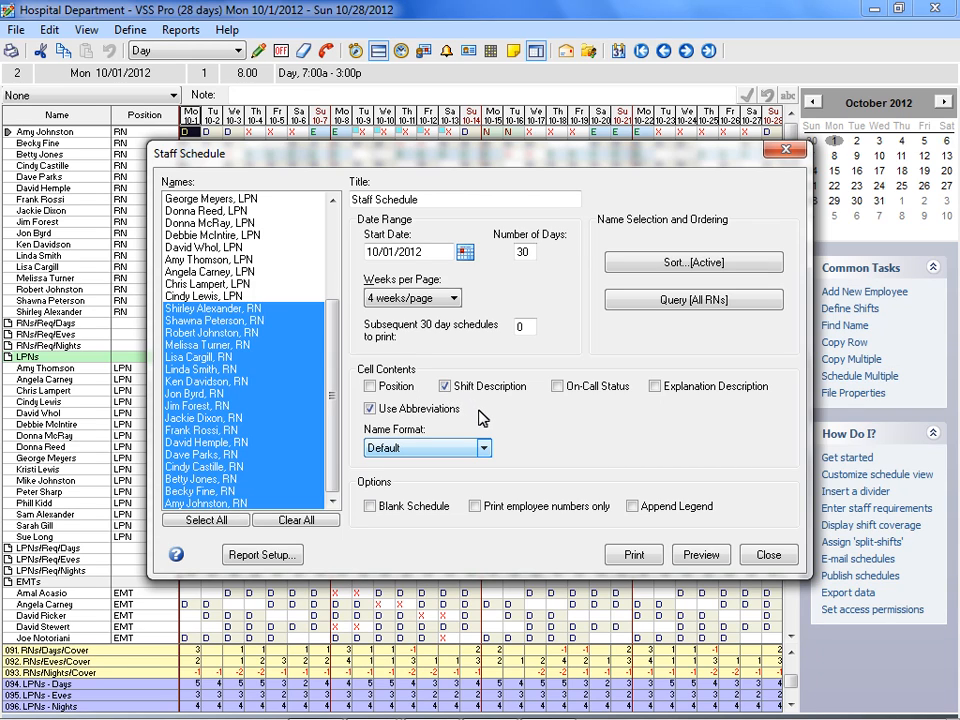
{"action": "left_click", "coordinate": [486, 448]}
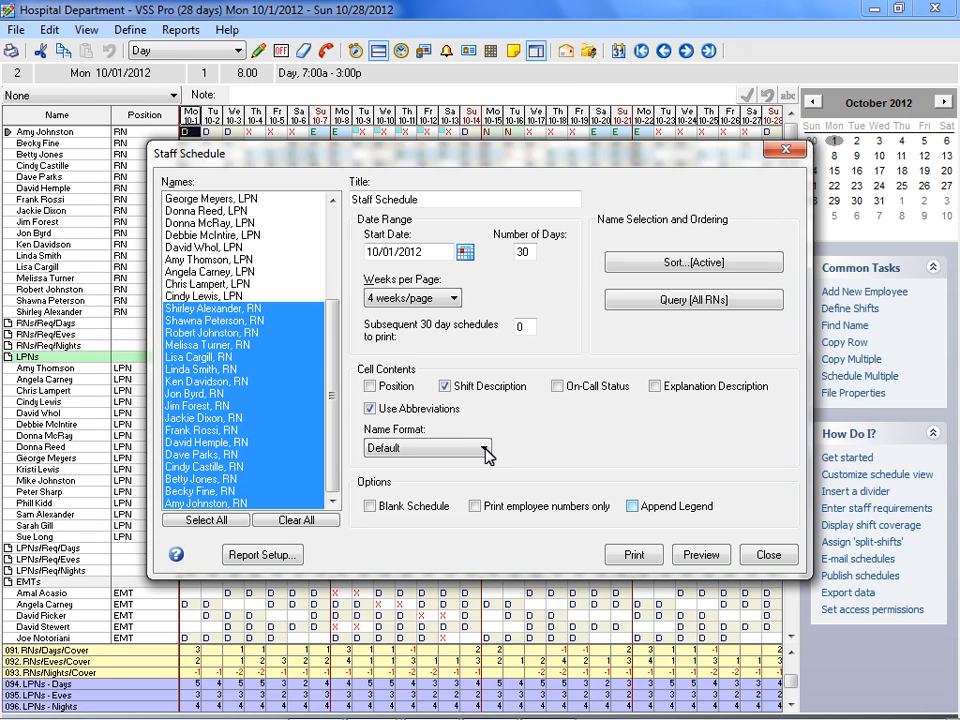
{"action": "mouse_move", "coordinate": [628, 510]}
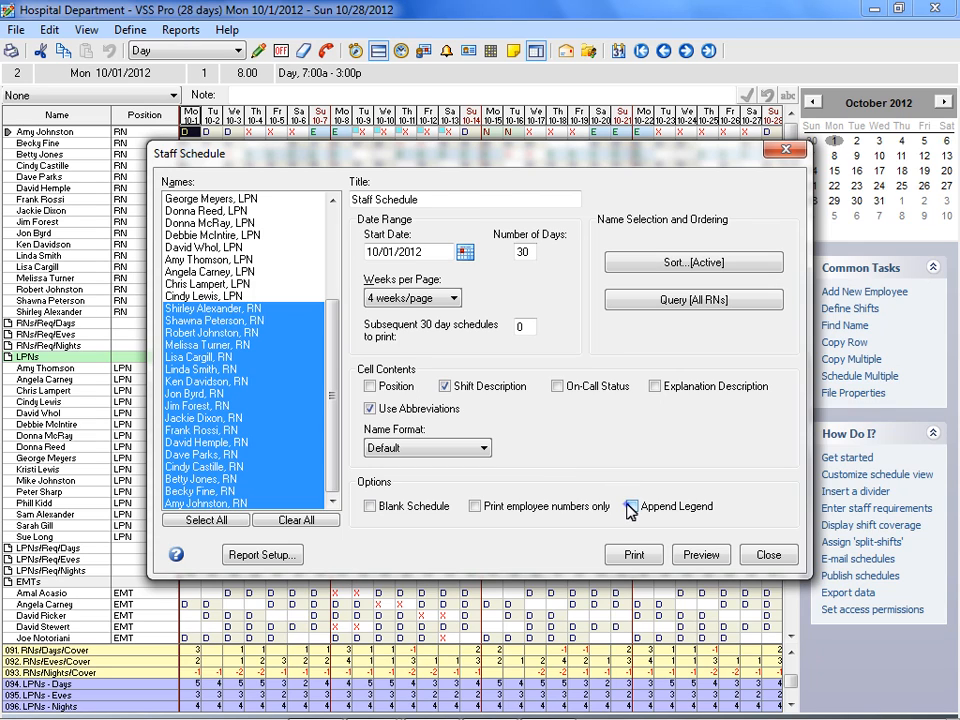
{"action": "mouse_move", "coordinate": [700, 554]}
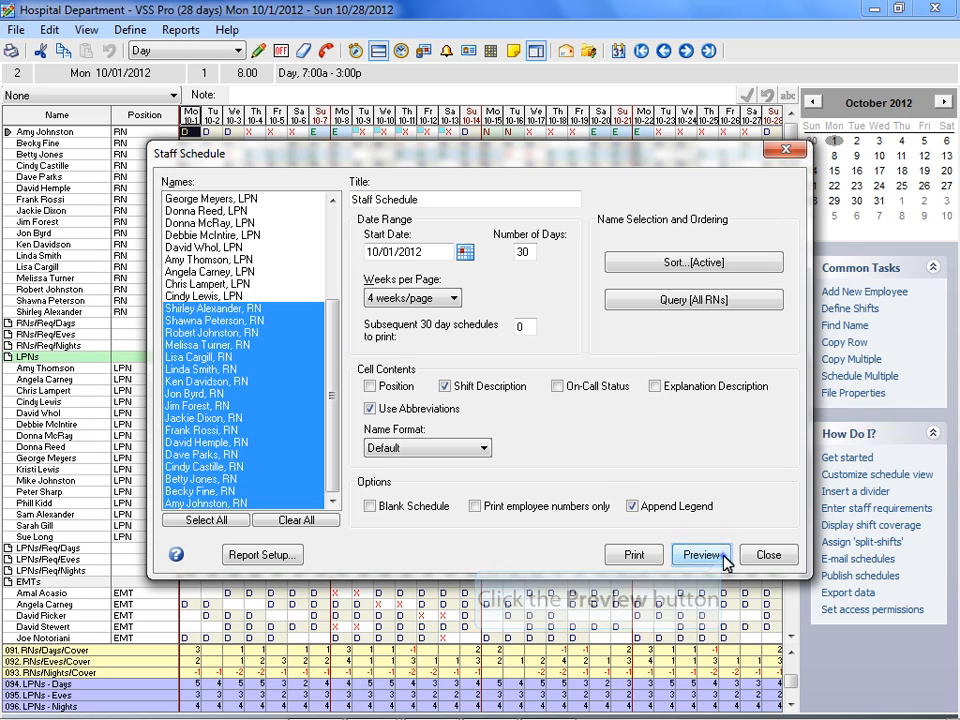
{"action": "left_click", "coordinate": [700, 554]}
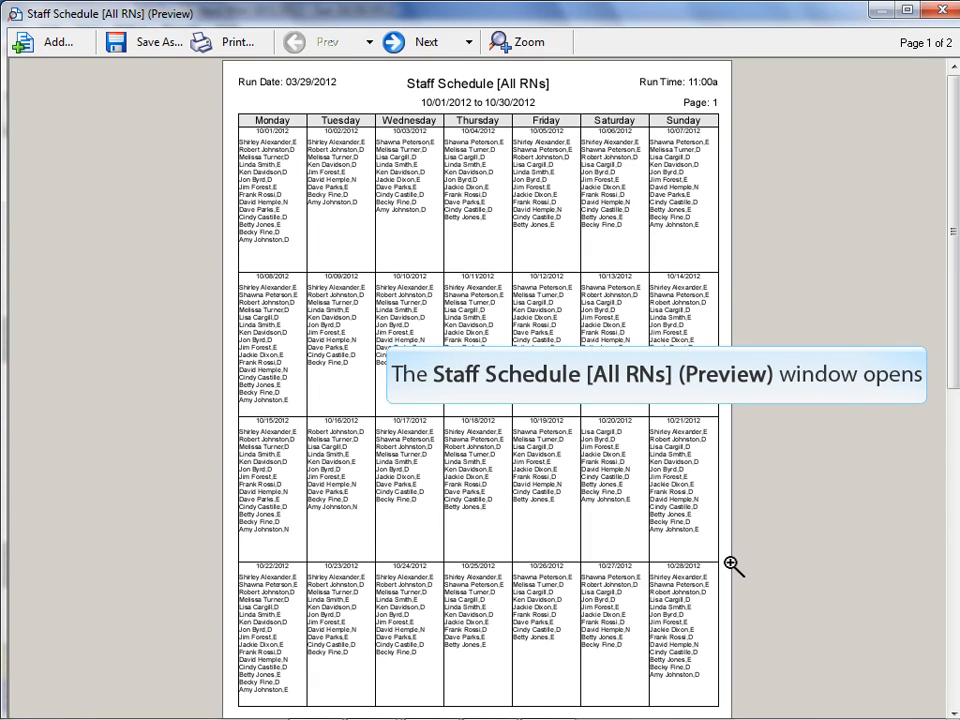